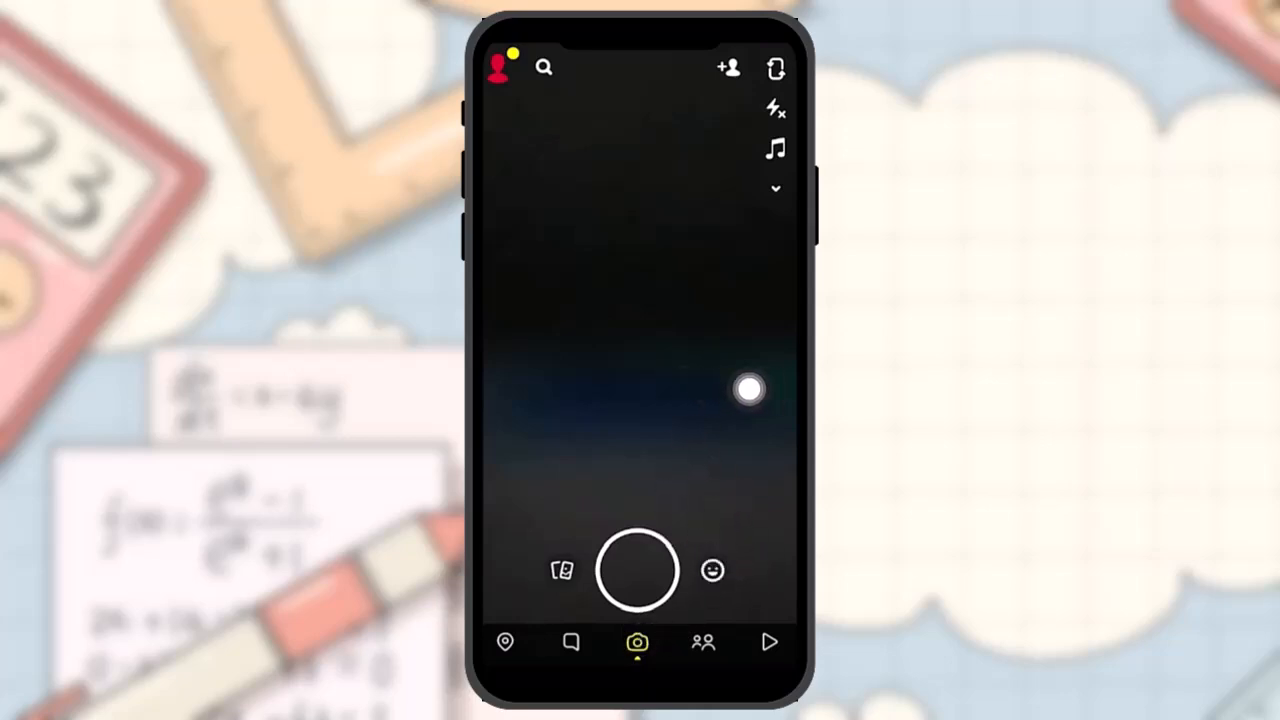
- Switch the camera into Scan mode with the Math Solver lens on the worksheet
{"action": "left_click", "coordinate": [712, 572]}
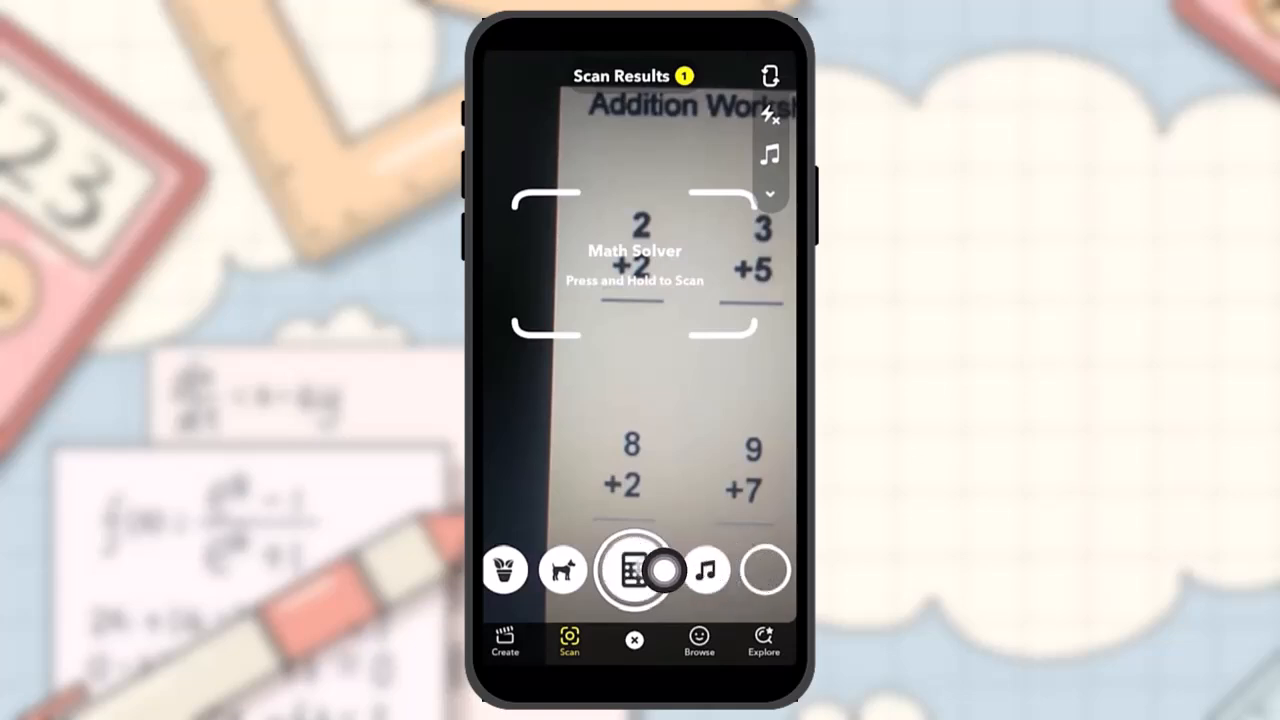
- Hold the shutter on 2 + 2 to get the Photomath result card showing 4
{"action": "left_click", "coordinate": [636, 570]}
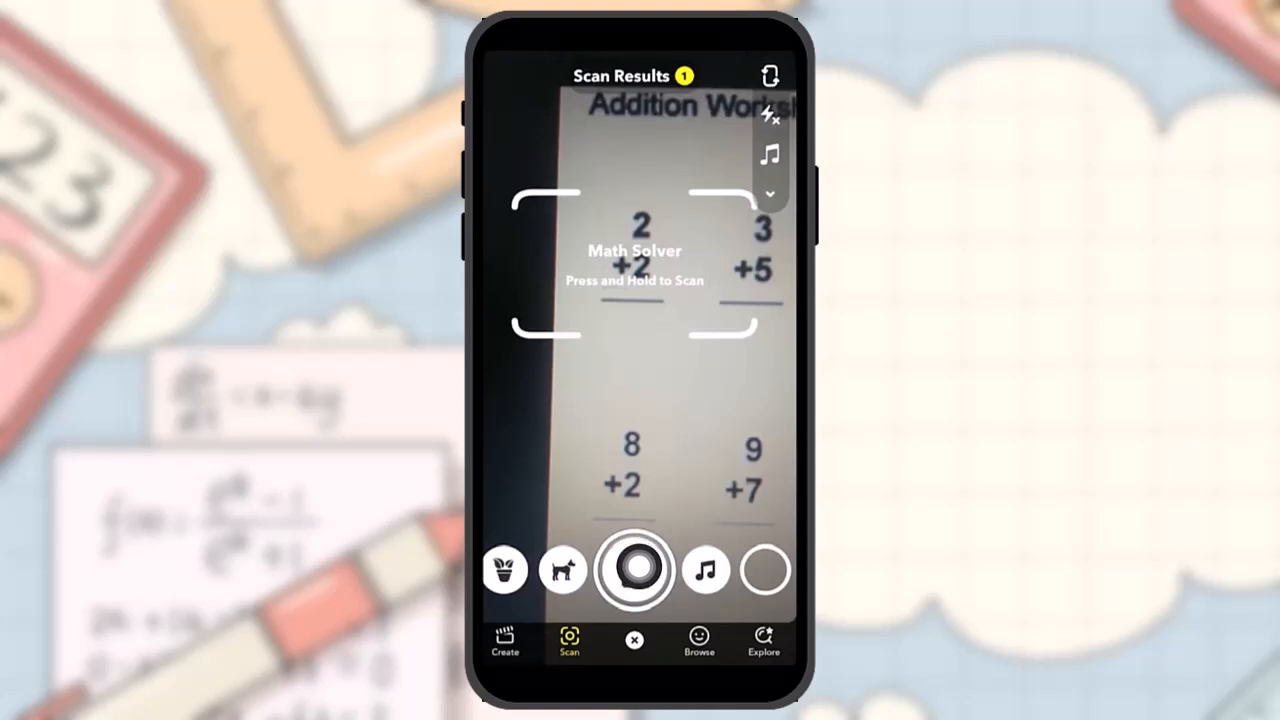
{"action": "left_click", "coordinate": [636, 570]}
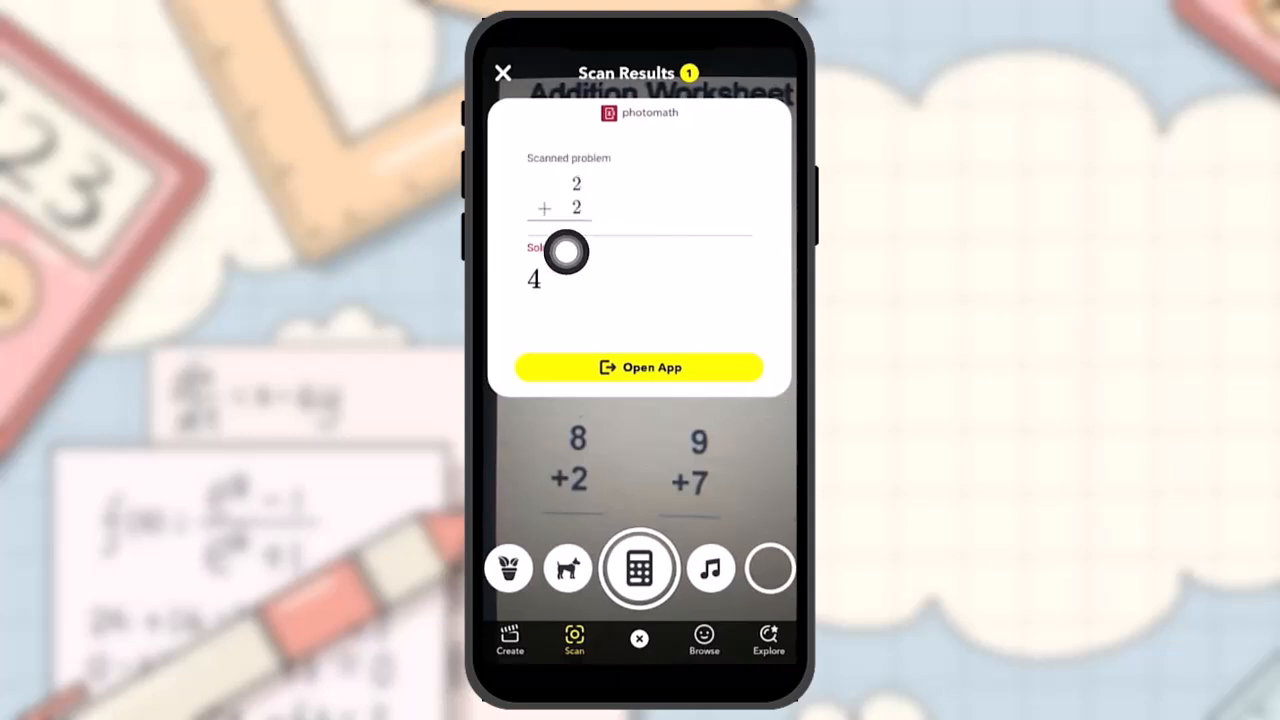
{"action": "mouse_move", "coordinate": [658, 264]}
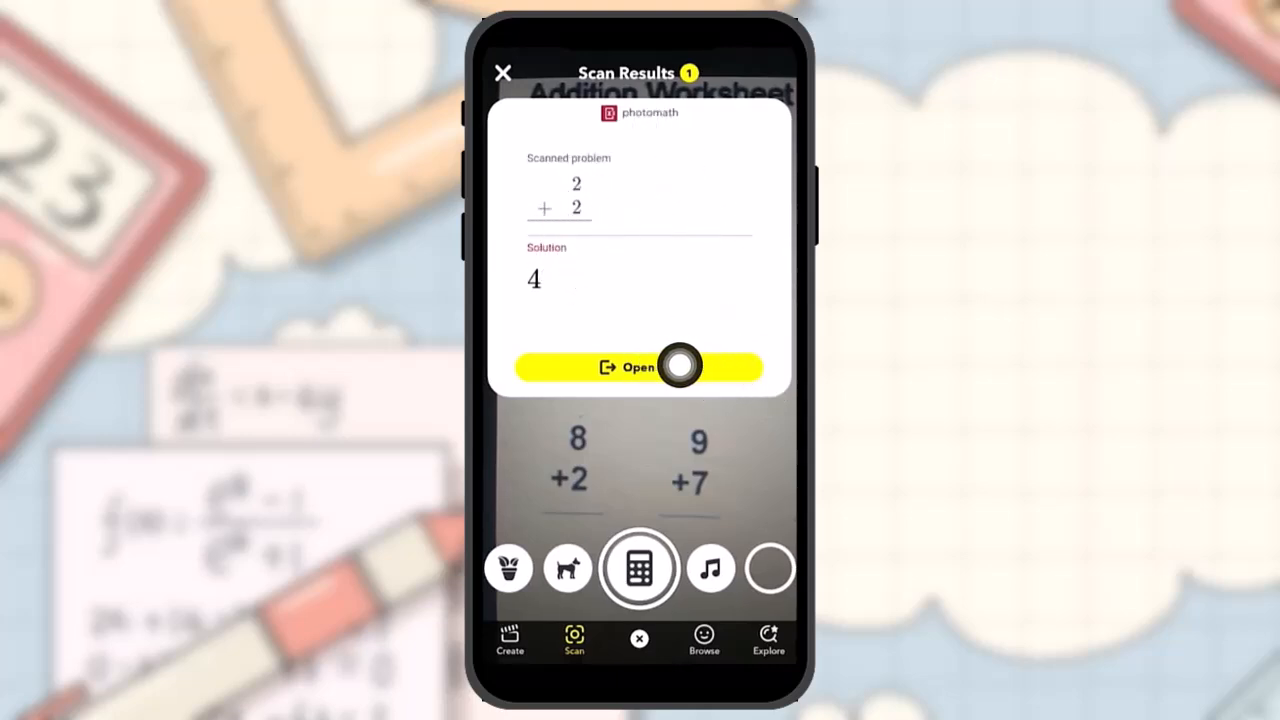
{"action": "mouse_move", "coordinate": [690, 152]}
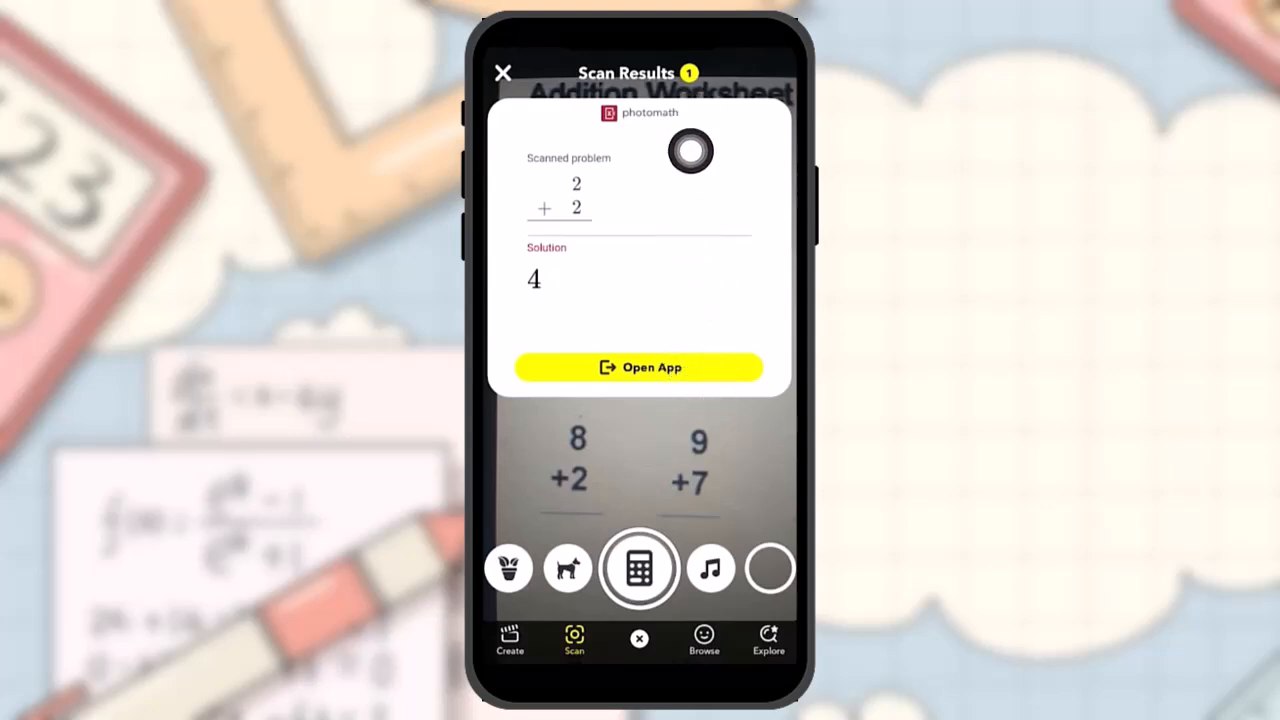
{"action": "mouse_move", "coordinate": [768, 424]}
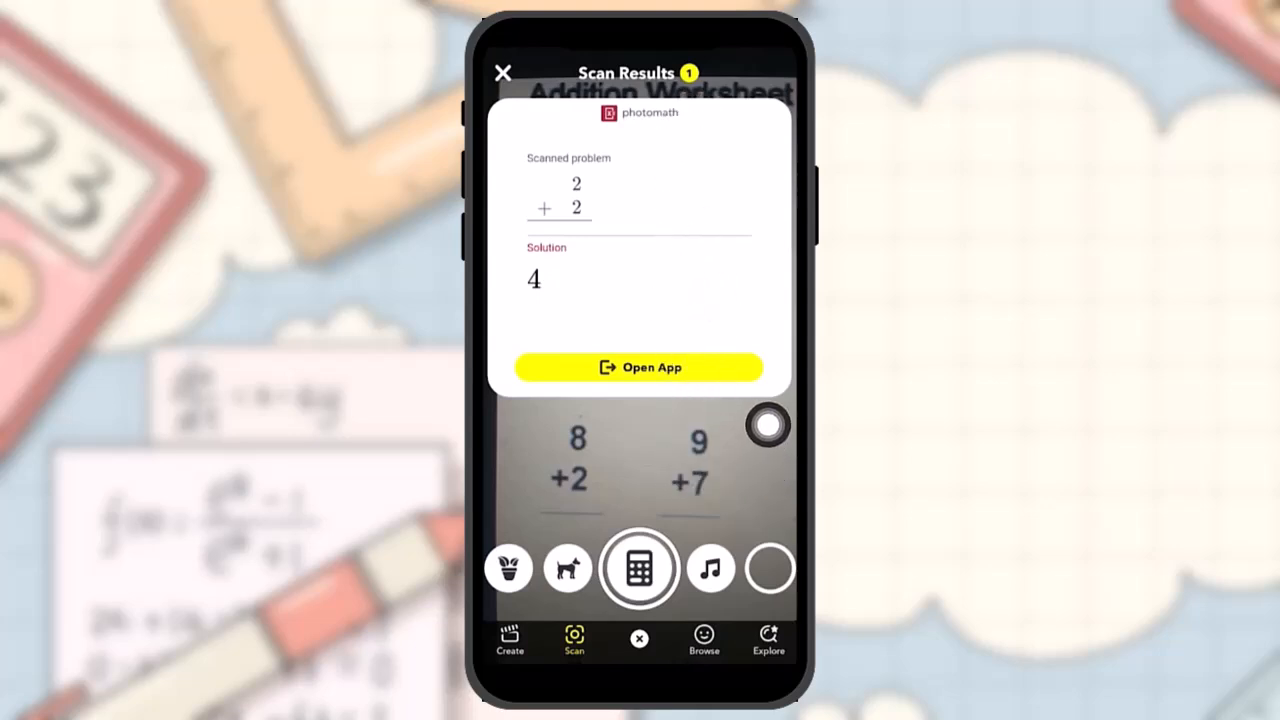